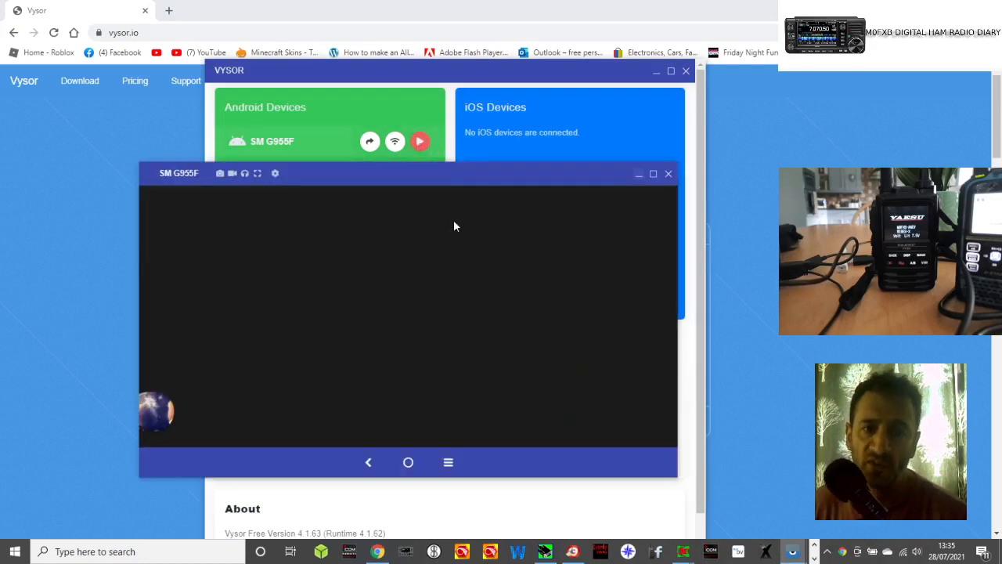
pyautogui.moveTo(479, 188)
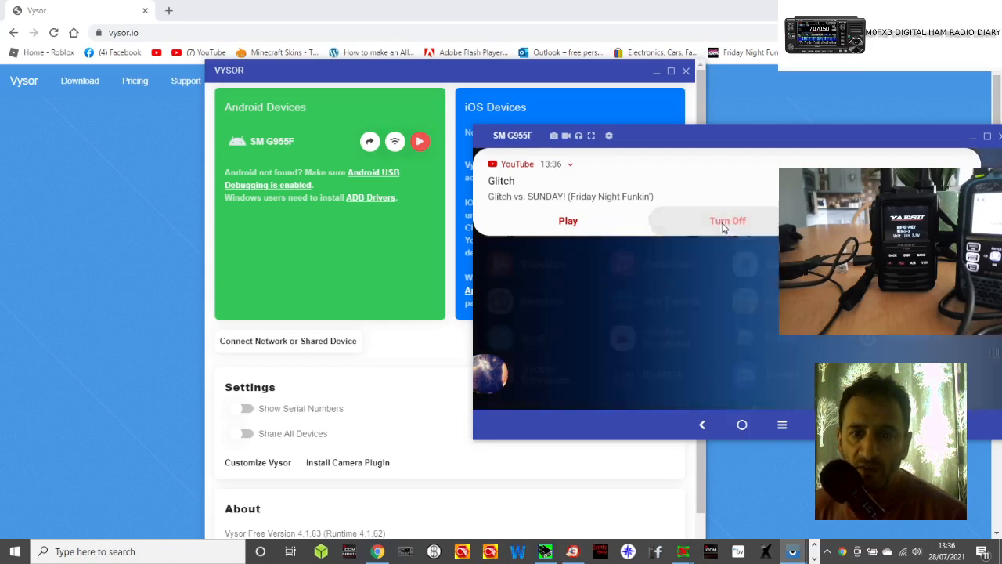
# Step: Visit the YouTube notification on the phone and return to the home screen
pyautogui.click(726, 219)
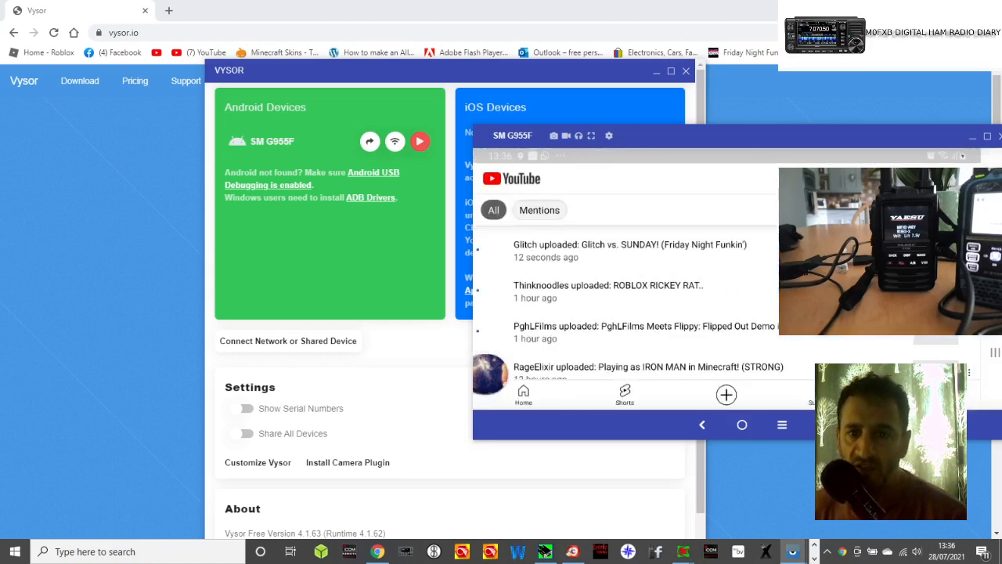
pyautogui.click(742, 425)
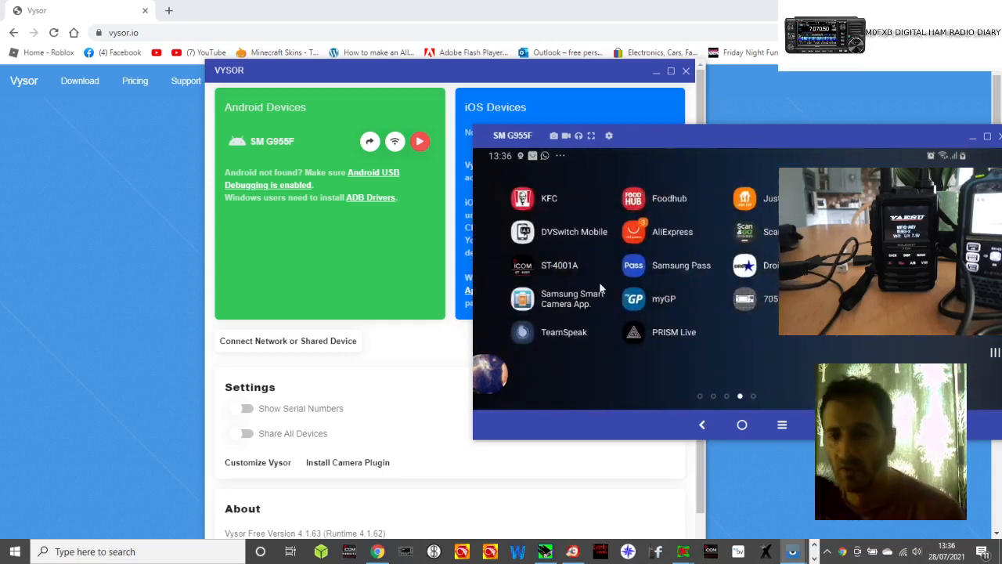
pyautogui.moveTo(676, 310)
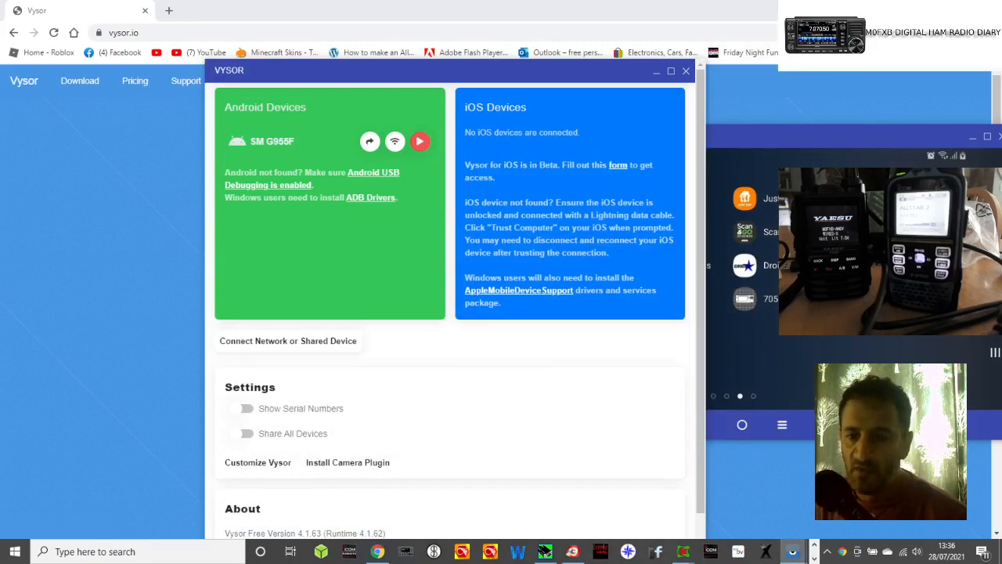
# Step: Download the Windows Vysor installer from the vysor.io download page
pyautogui.click(685, 70)
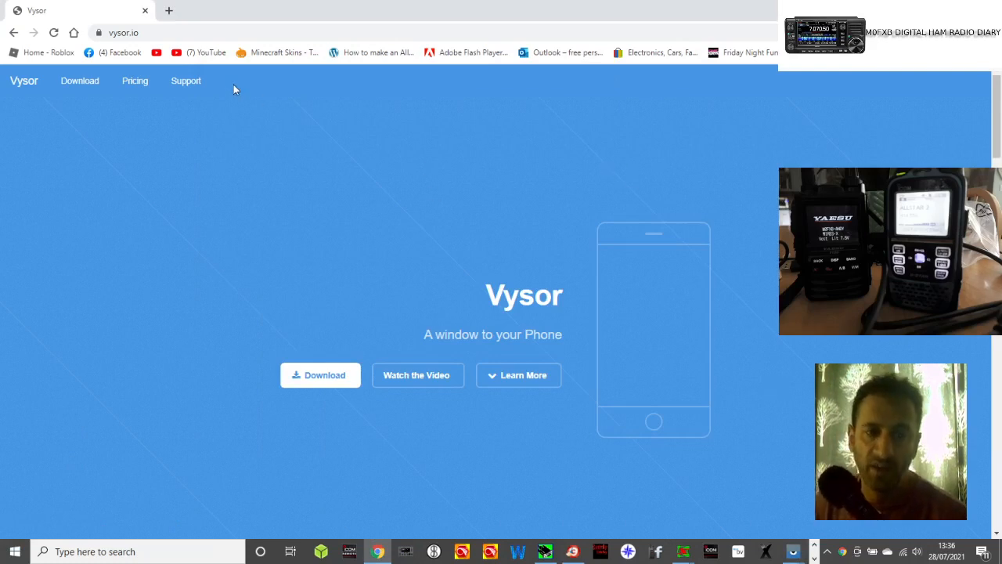
pyautogui.click(320, 375)
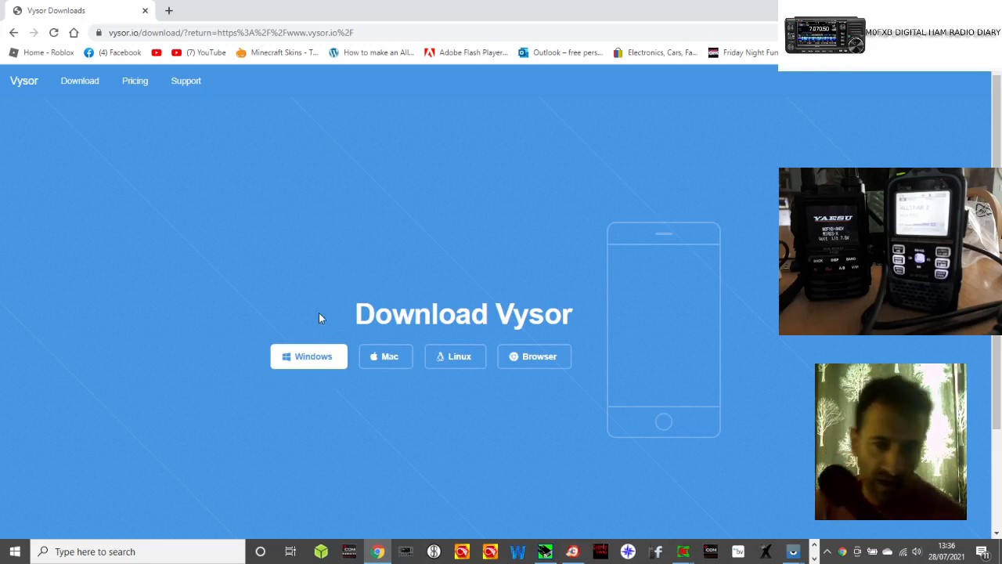
pyautogui.click(309, 357)
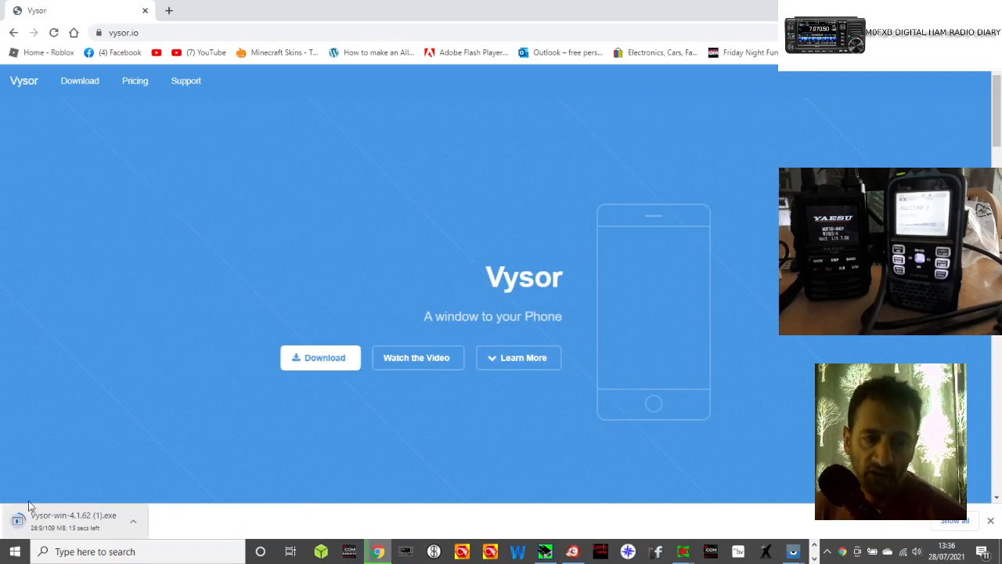
pyautogui.moveTo(670, 400)
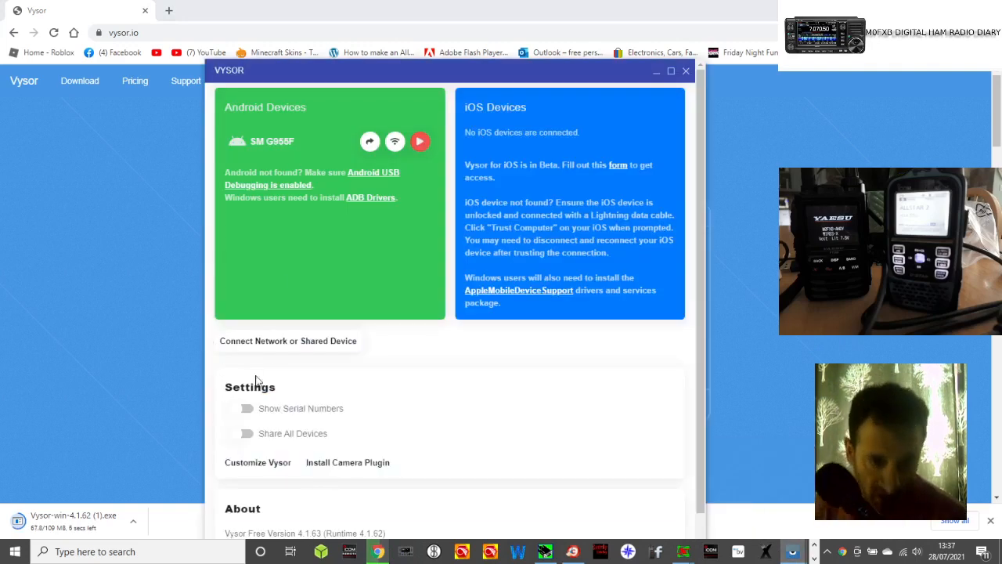
pyautogui.moveTo(316, 423)
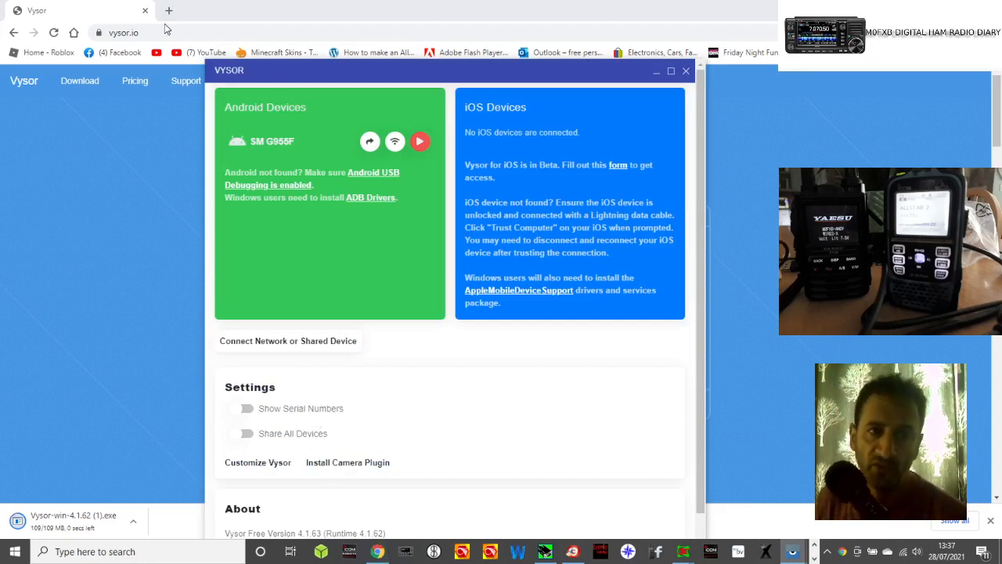
pyautogui.moveTo(169, 11)
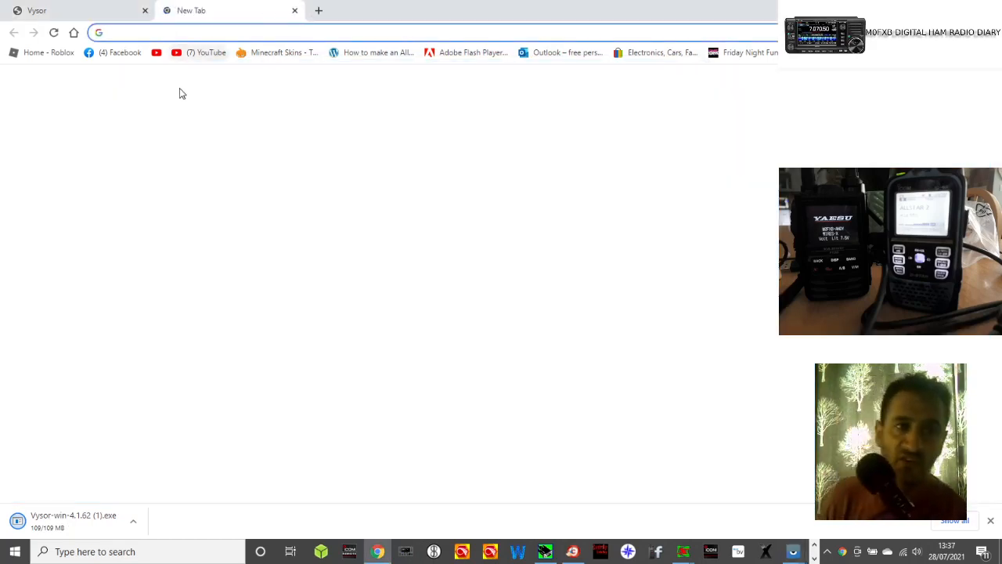
# Step: Search Google for how to turn on Android developer options, then return to Vysor
pyautogui.write('hot to turn')
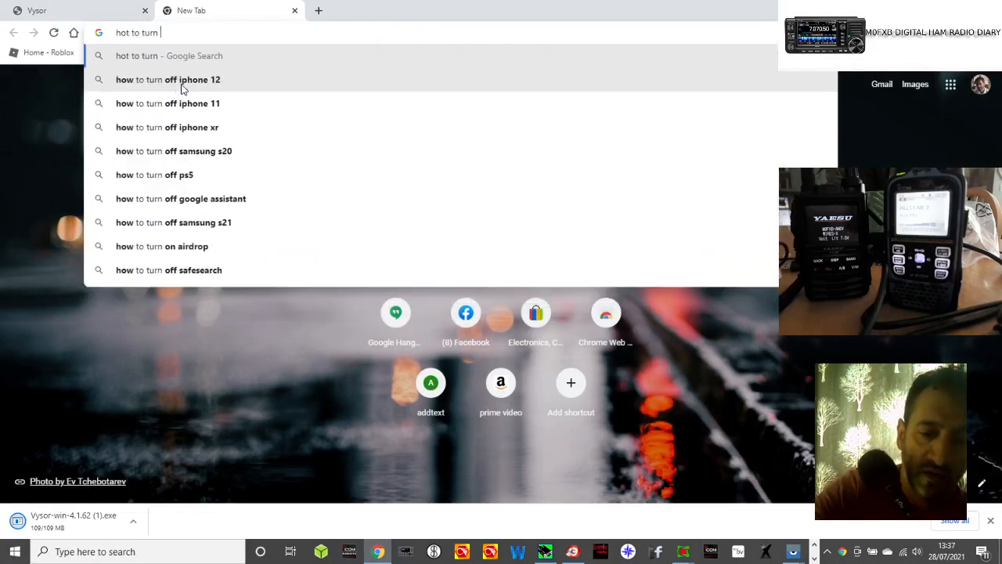
pyautogui.write('on androi')
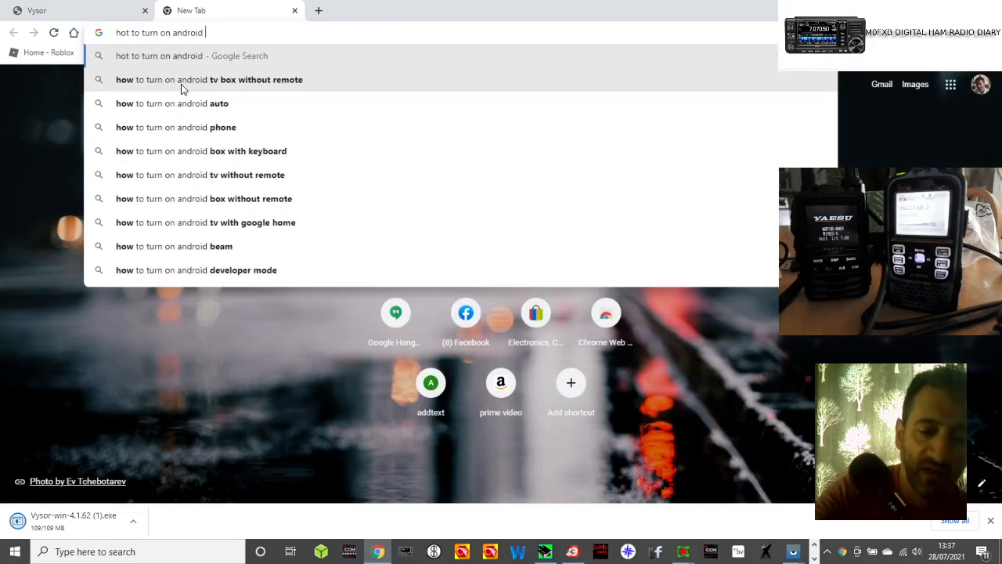
pyautogui.write('developer options')
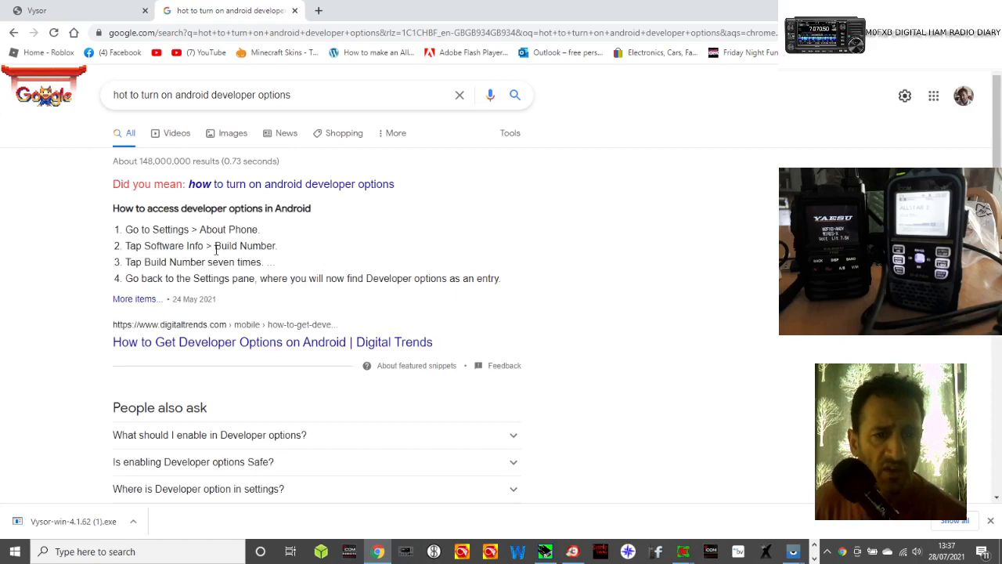
pyautogui.moveTo(301, 245)
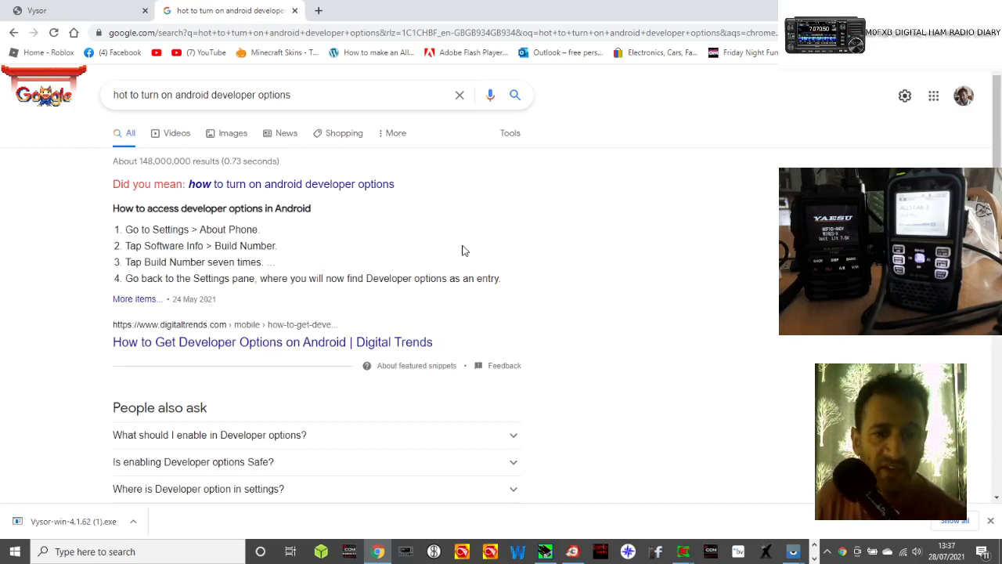
pyautogui.moveTo(373, 177)
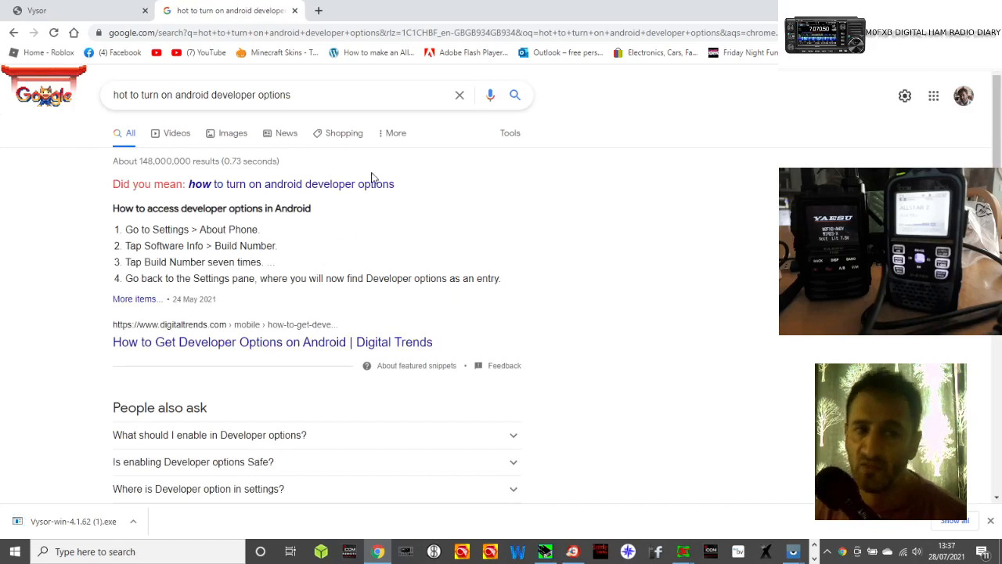
pyautogui.moveTo(391, 203)
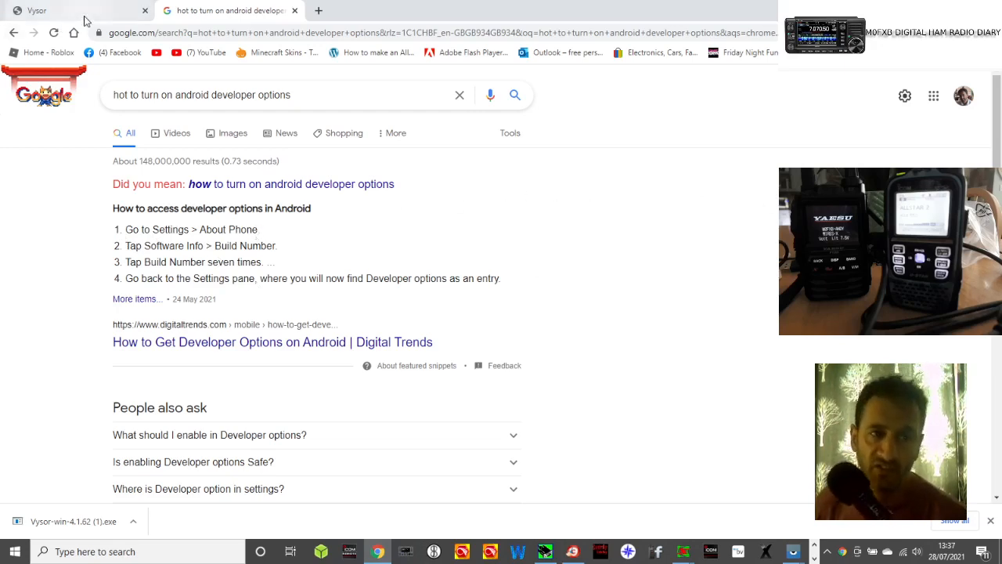
pyautogui.click(70, 10)
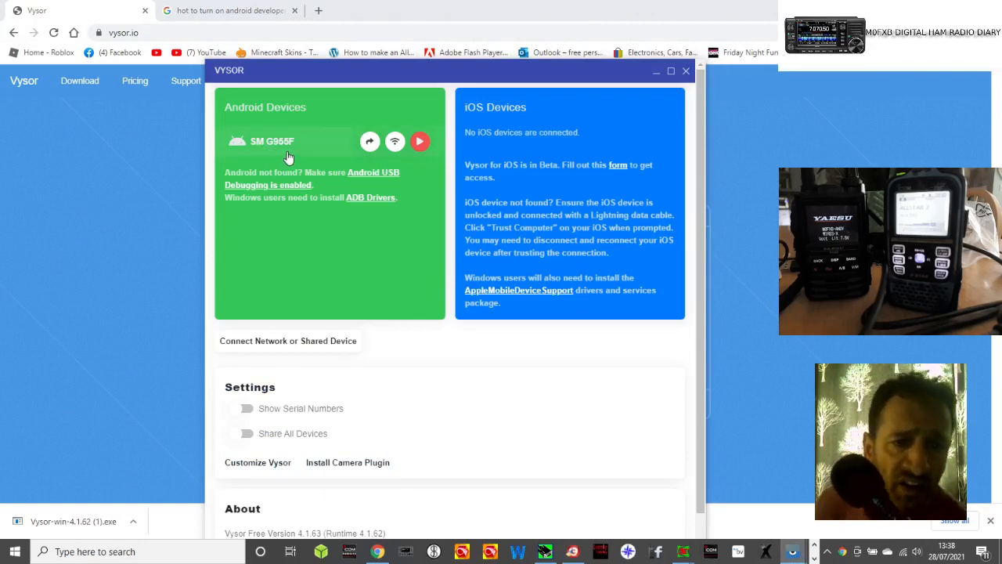
pyautogui.moveTo(419, 182)
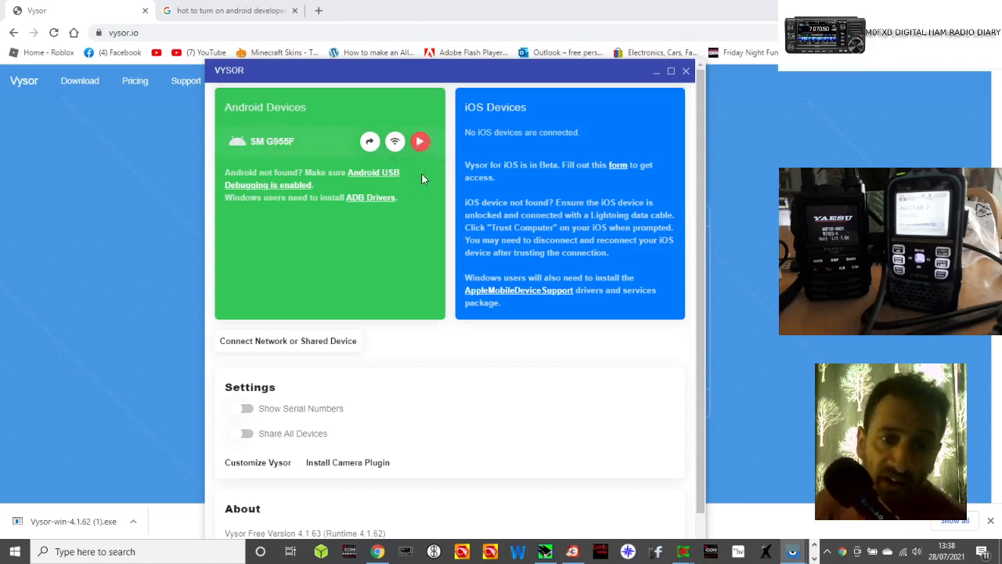
pyautogui.moveTo(419, 141)
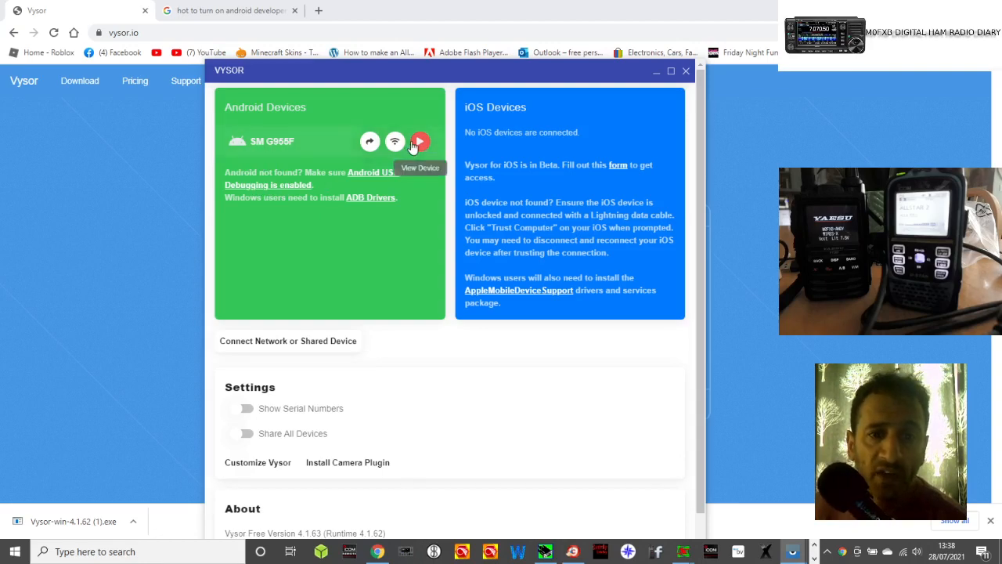
# Step: View the SM G955F device and show the Zello account's recent Network Radios channels
pyautogui.click(419, 141)
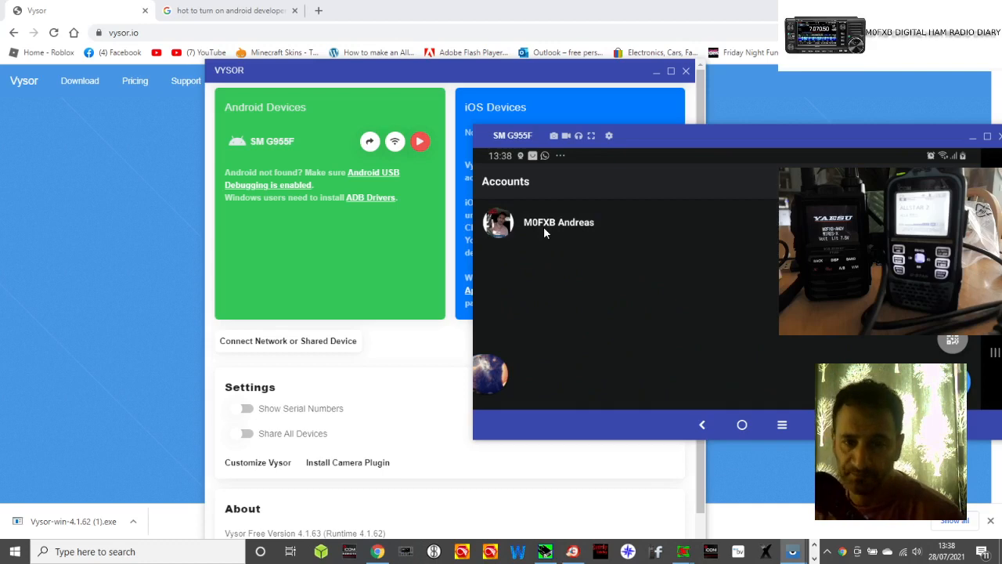
pyautogui.click(559, 222)
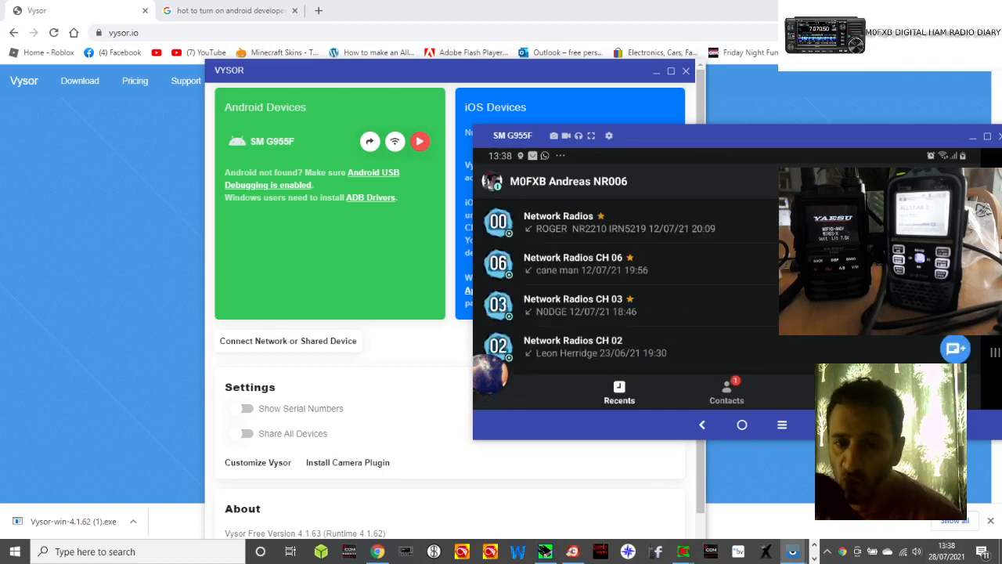
pyautogui.moveTo(728, 294)
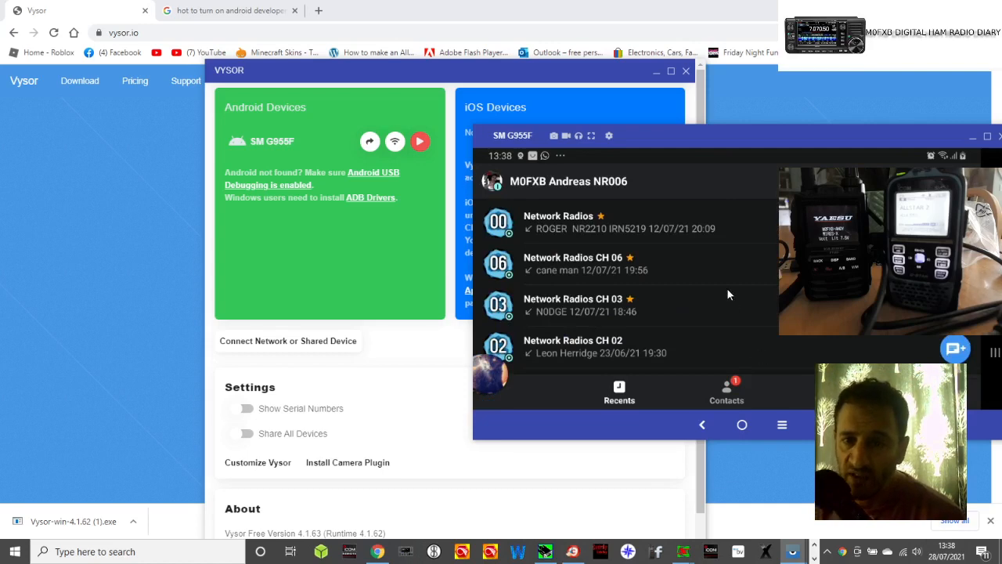
pyautogui.moveTo(779, 403)
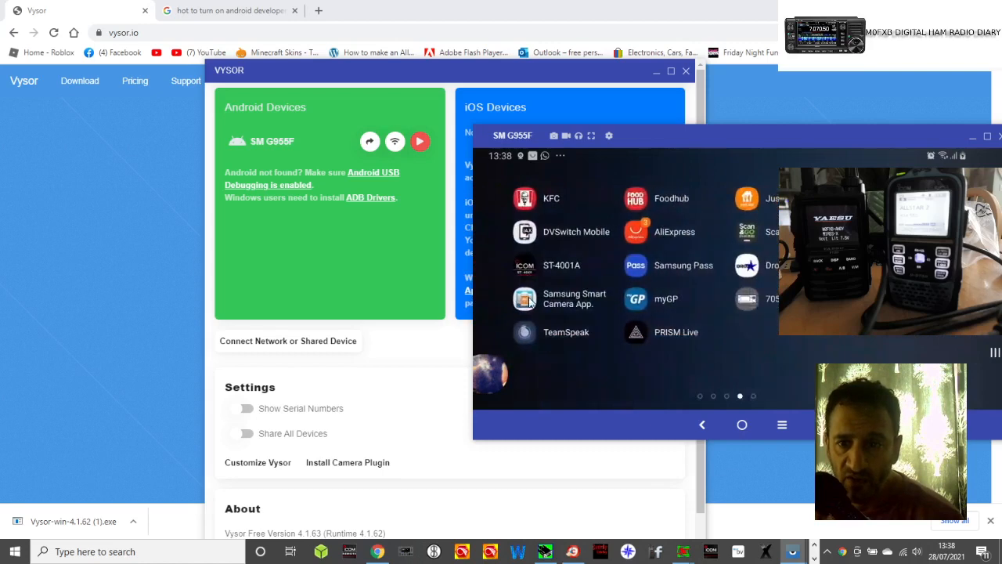
# Step: Find Peanut via Finder search for 'pea' and launch it on the phone
pyautogui.hscroll(-3)
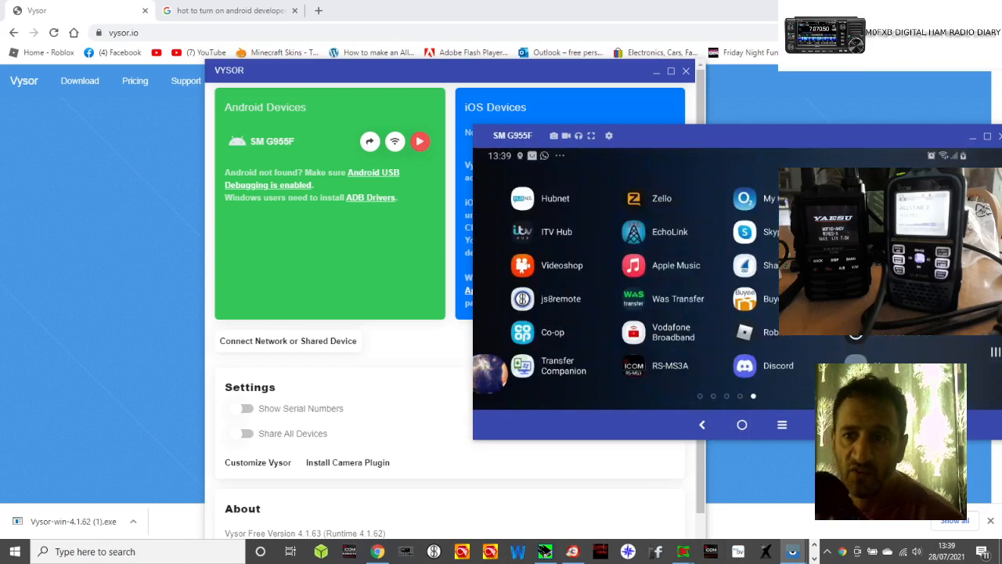
pyautogui.click(548, 182)
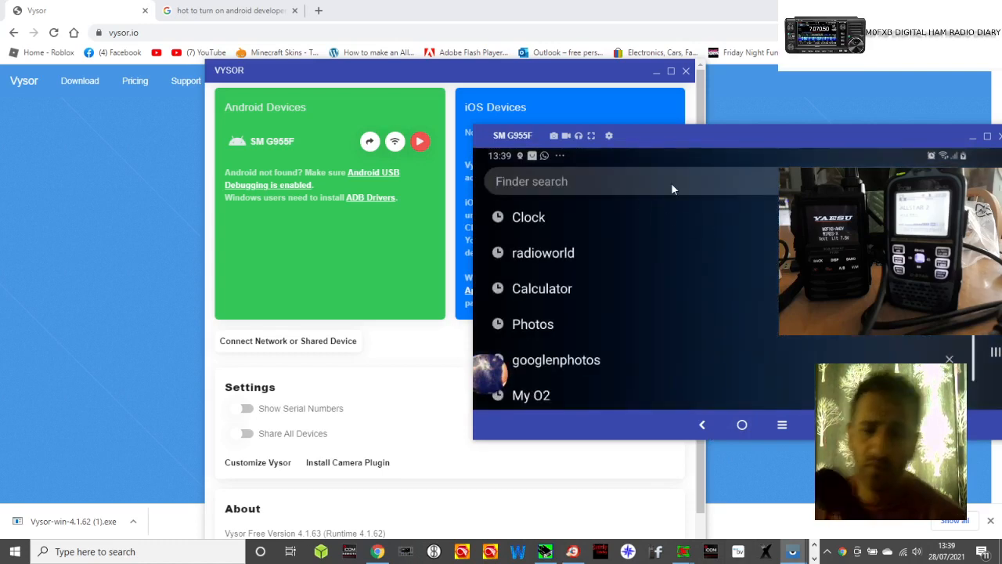
pyautogui.write('pea')
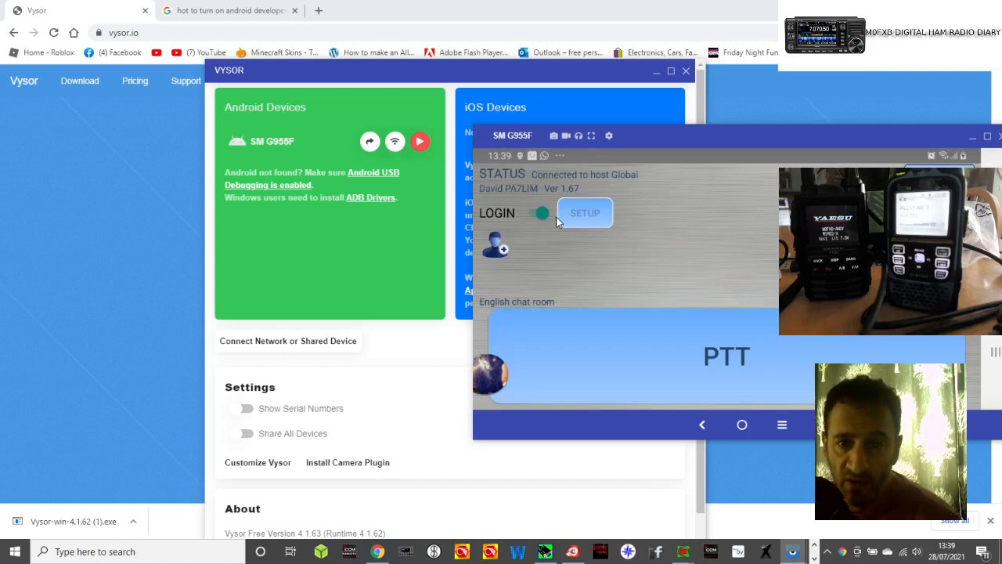
# Step: Switch Peanut's LOGIN off so it shows Disconnected, then view the device again
pyautogui.click(539, 213)
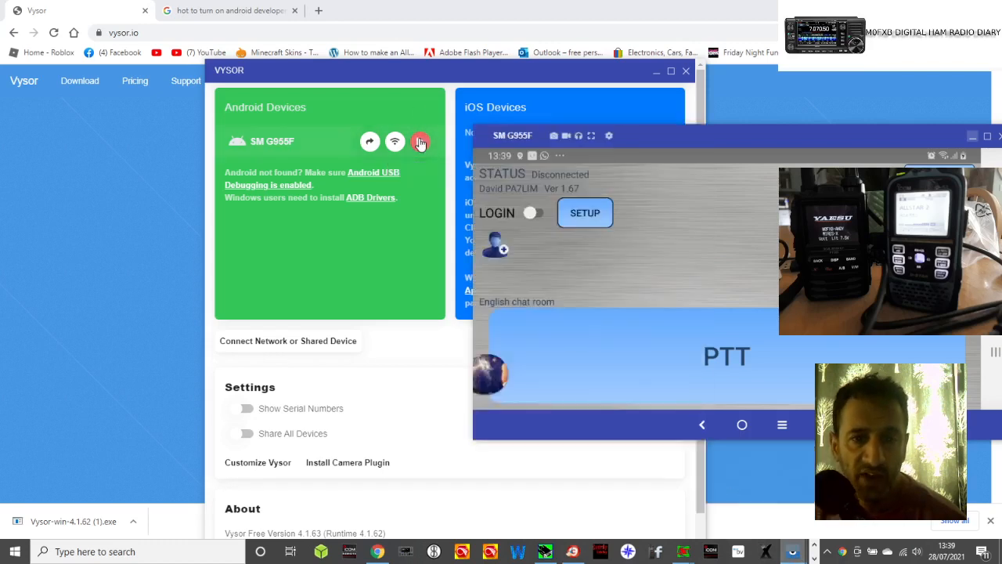
pyautogui.click(420, 141)
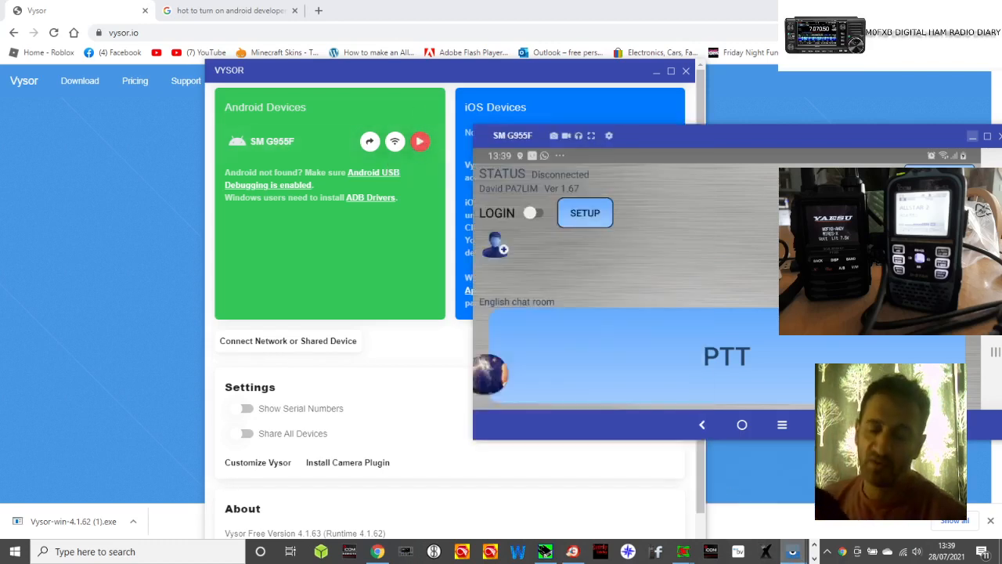